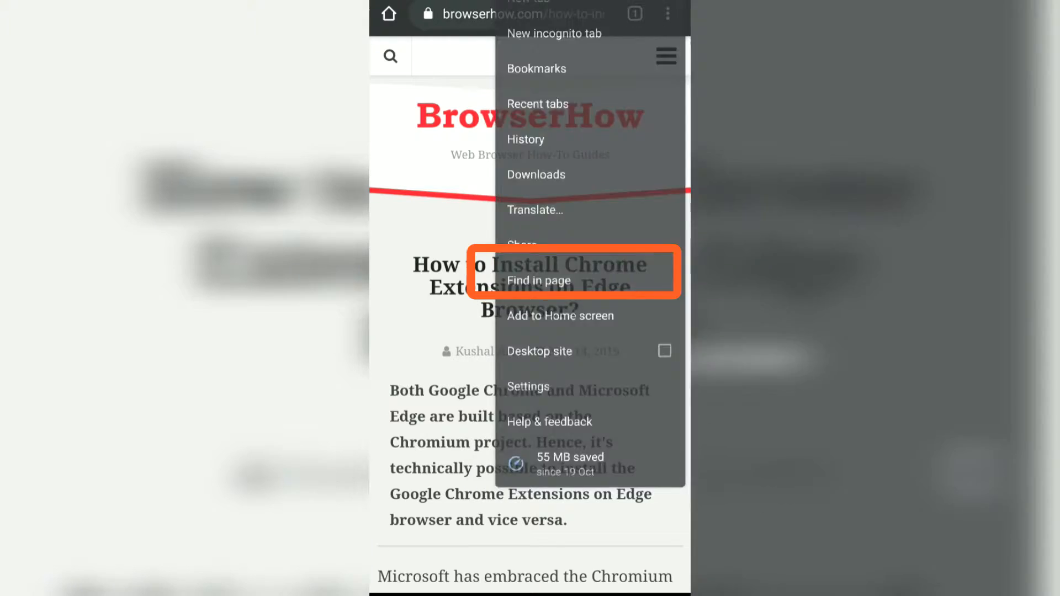
Step: Bring up Chrome's Share via sheet for the BrowserHow Chrome-extensions-on-Edge article
left_click(521, 243)
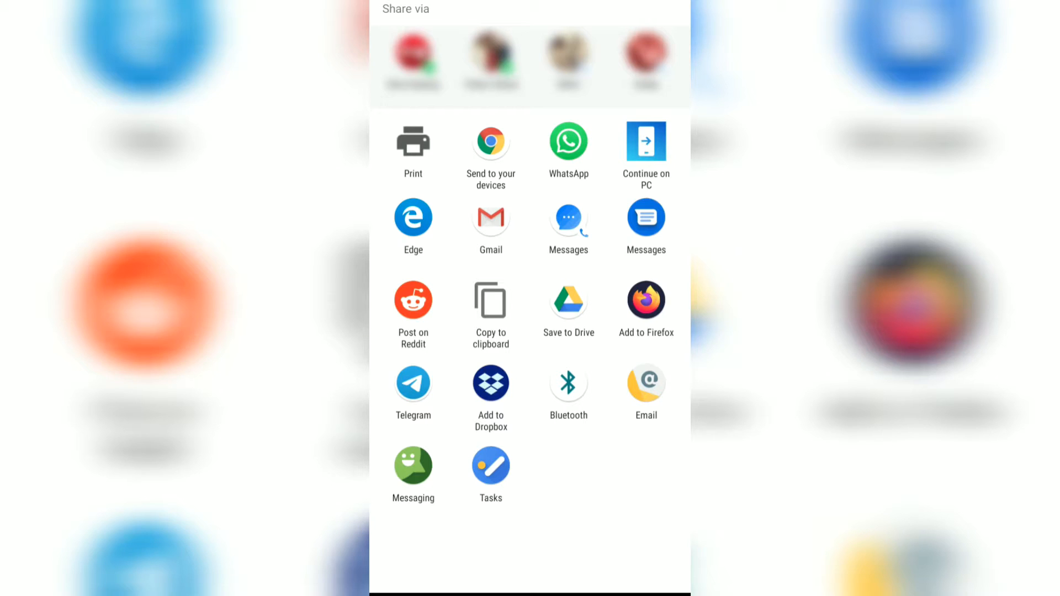
Step: Send the BrowserHow article link through WhatsApp to the Note Keeping chat
left_click(568, 143)
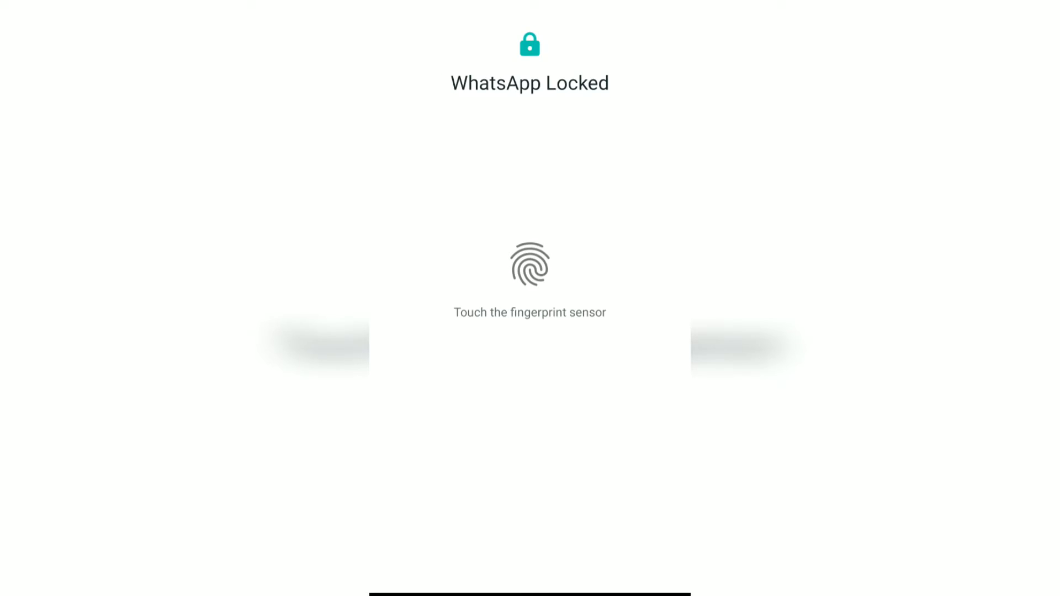
left_click(529, 264)
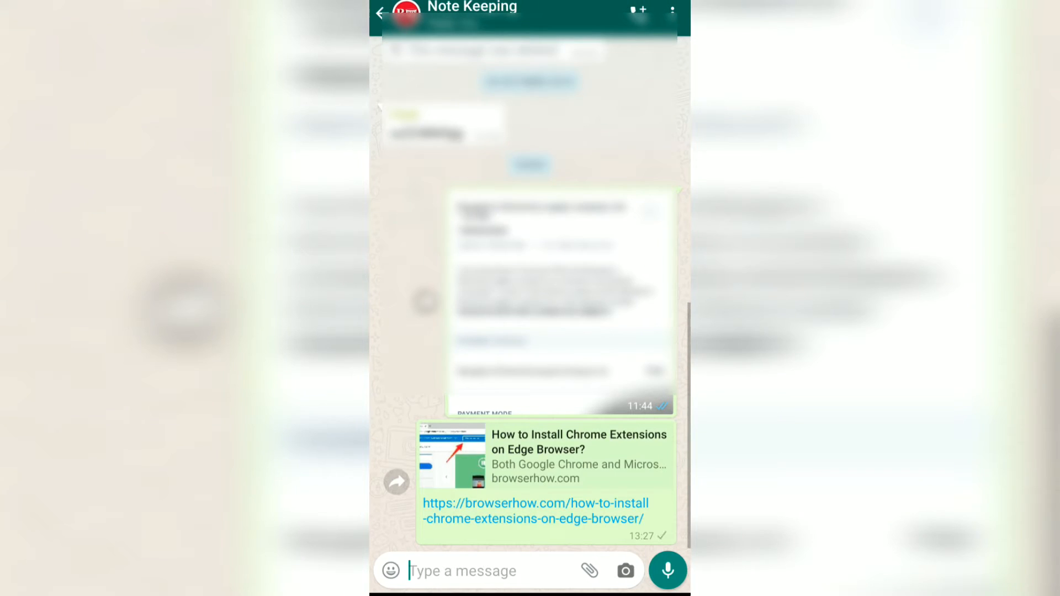
left_click(532, 512)
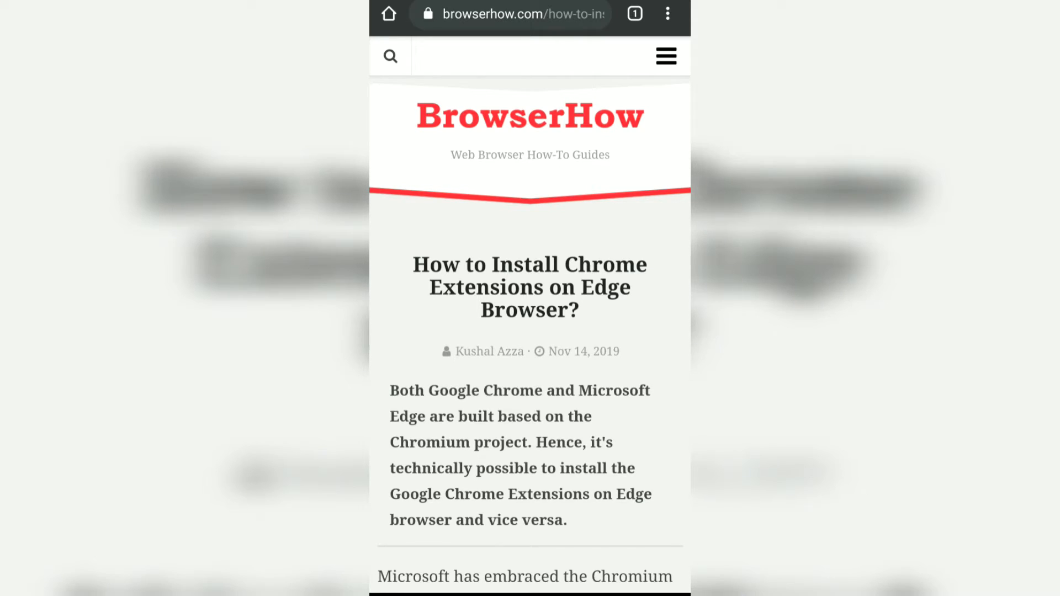
scroll("down", 3)
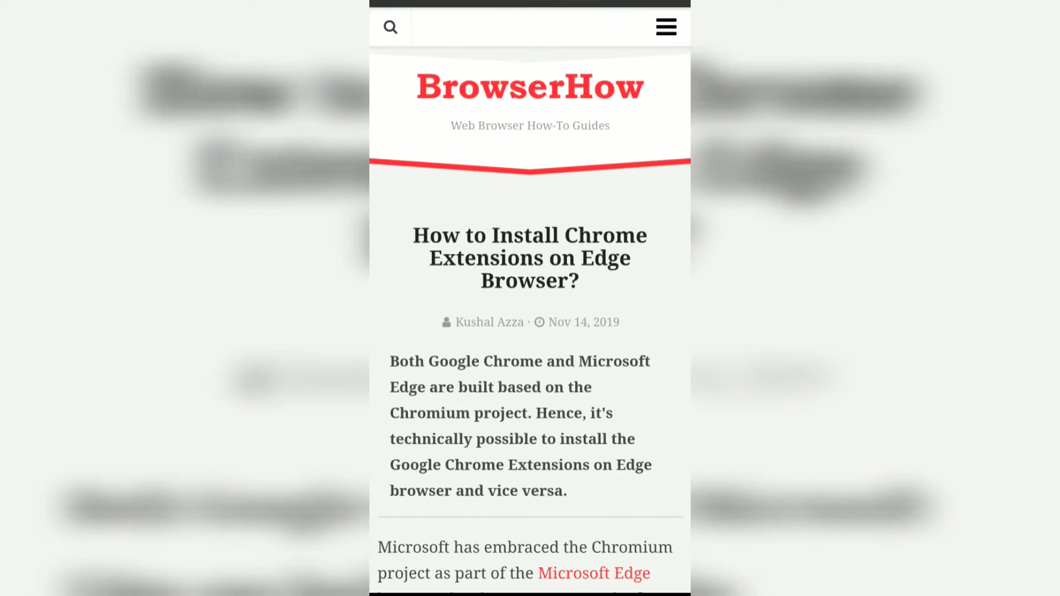
scroll("down", 3)
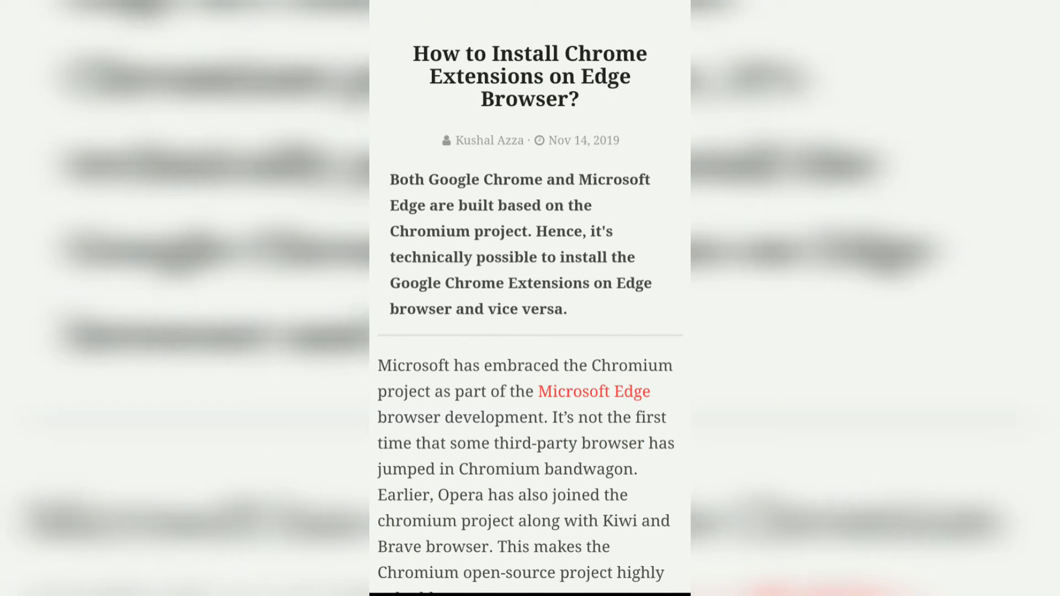